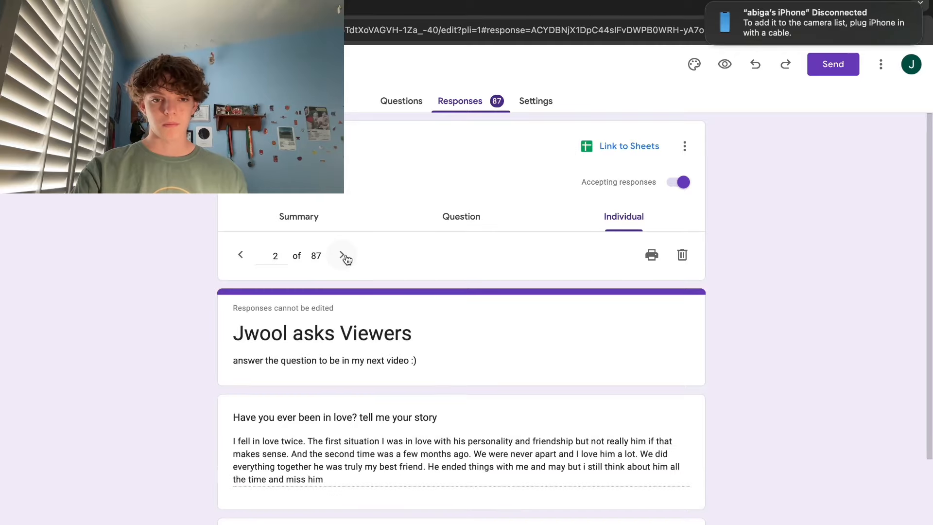
# - Advance past response 2 to the next viewer's love-story answer
pyautogui.click(341, 256)
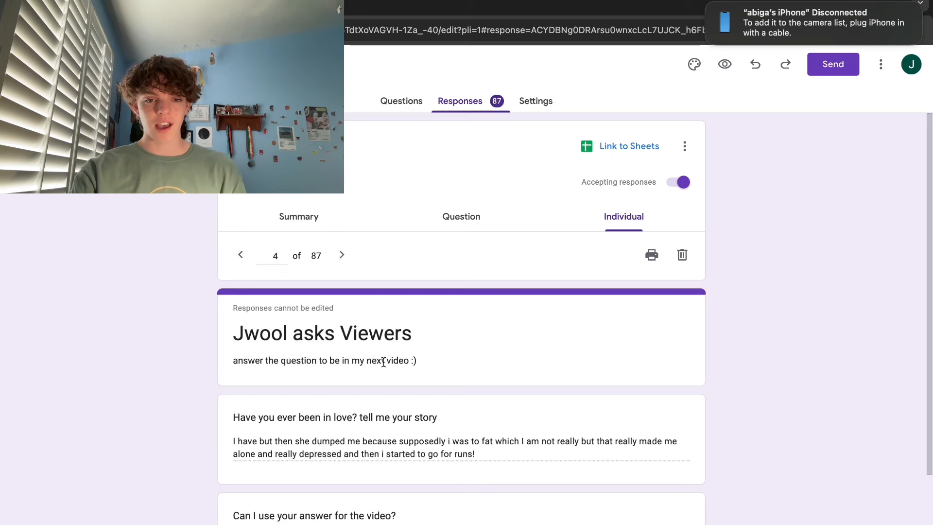
pyautogui.moveTo(558, 368)
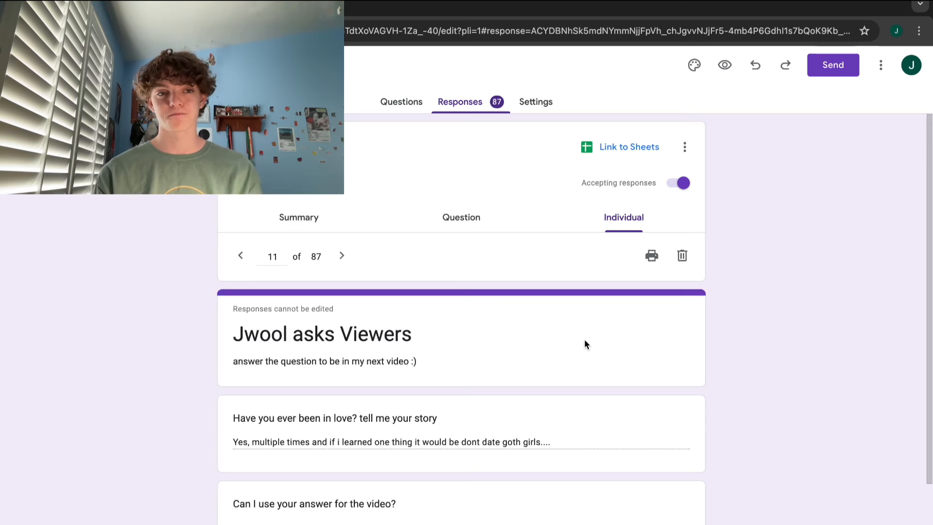
# - Advance to responses 12 and 13 and read down the long story about Celeste
pyautogui.click(341, 256)
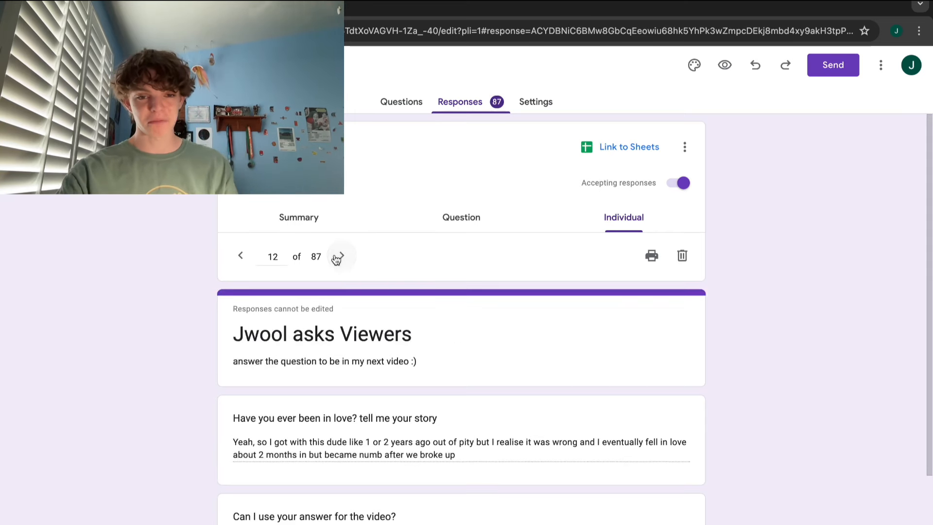
pyautogui.click(341, 256)
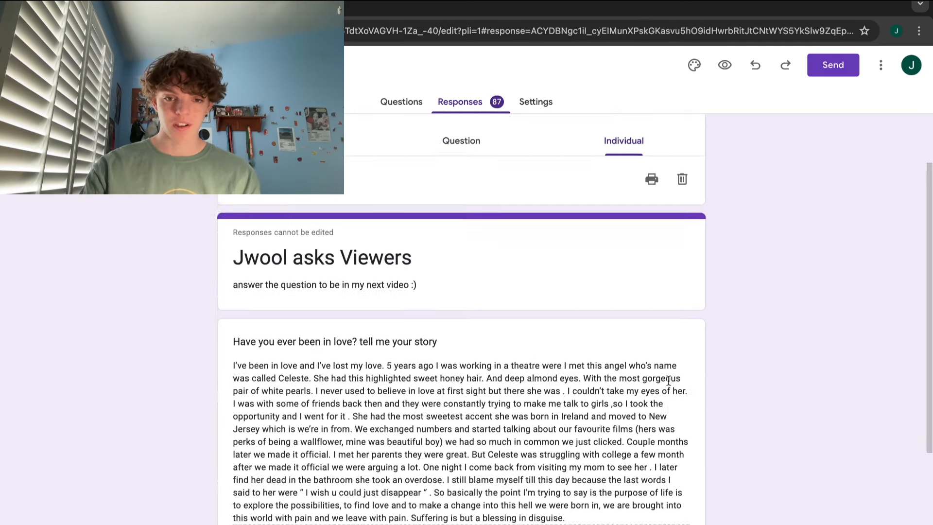
pyautogui.scroll(-3)
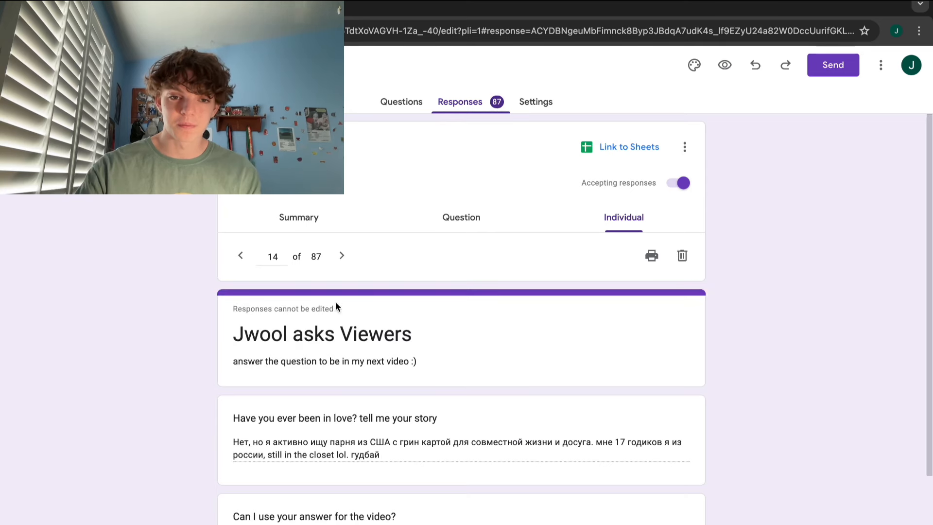
# - Step forward through the next three responses, reaching the story about a boy who spread family secrets
pyautogui.click(342, 256)
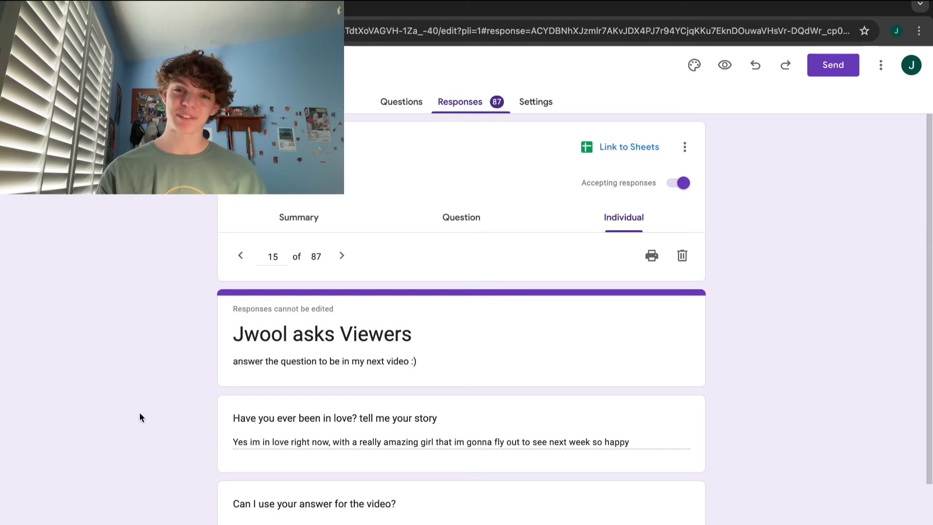
pyautogui.moveTo(144, 431)
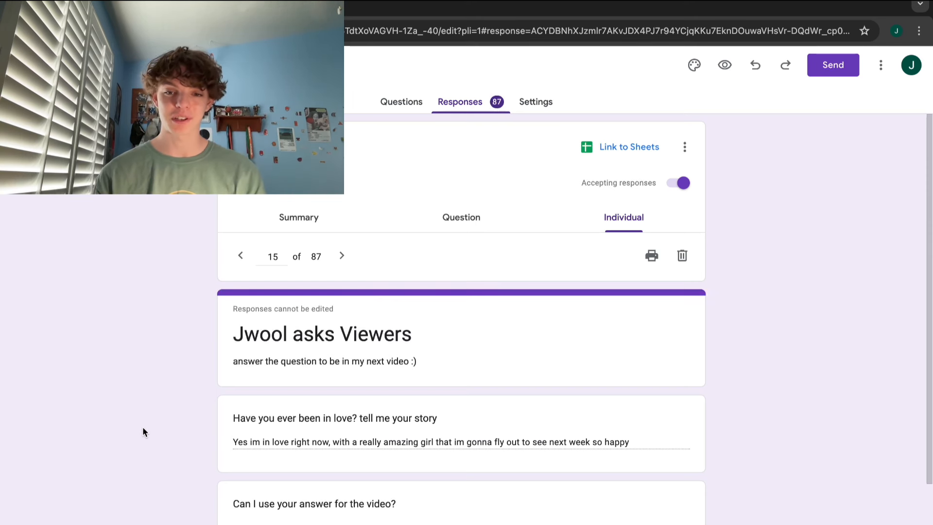
pyautogui.click(341, 251)
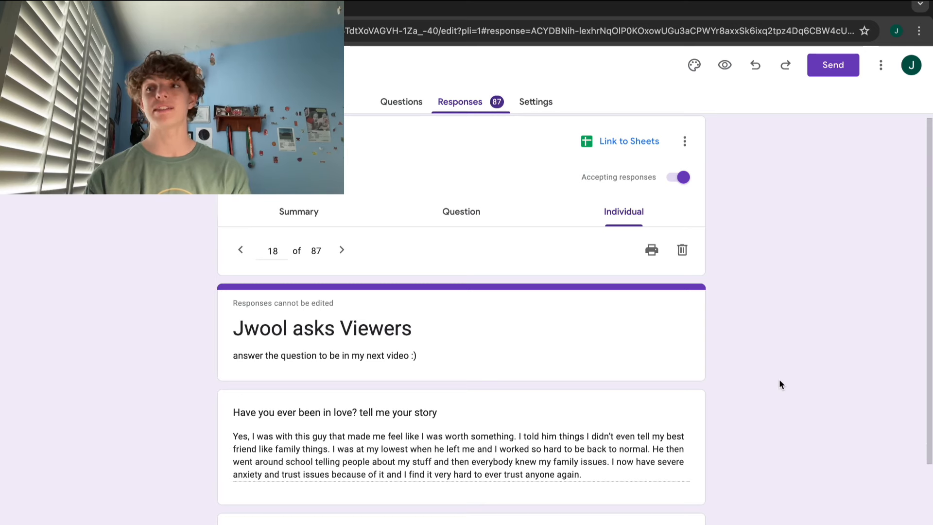
pyautogui.click(341, 250)
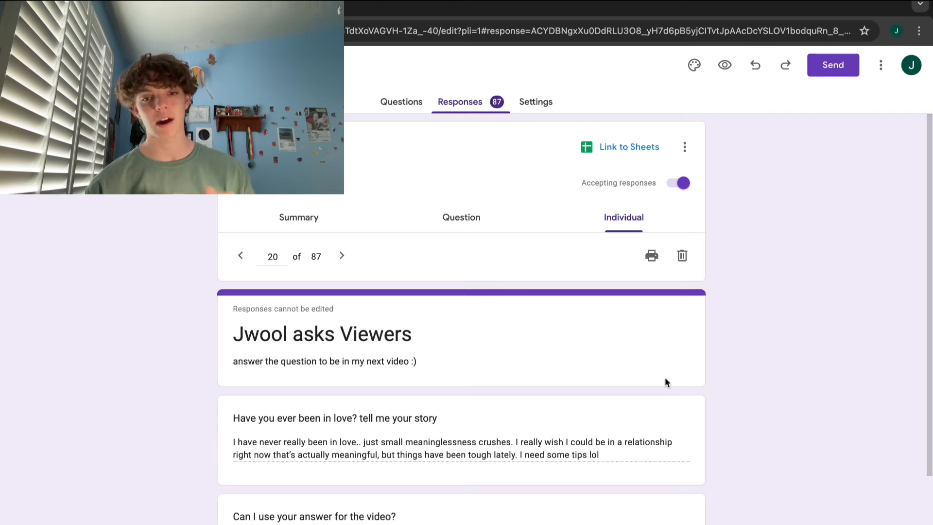
# - Move on from response 20 to response 21, the viewer who simply answered no
pyautogui.click(341, 256)
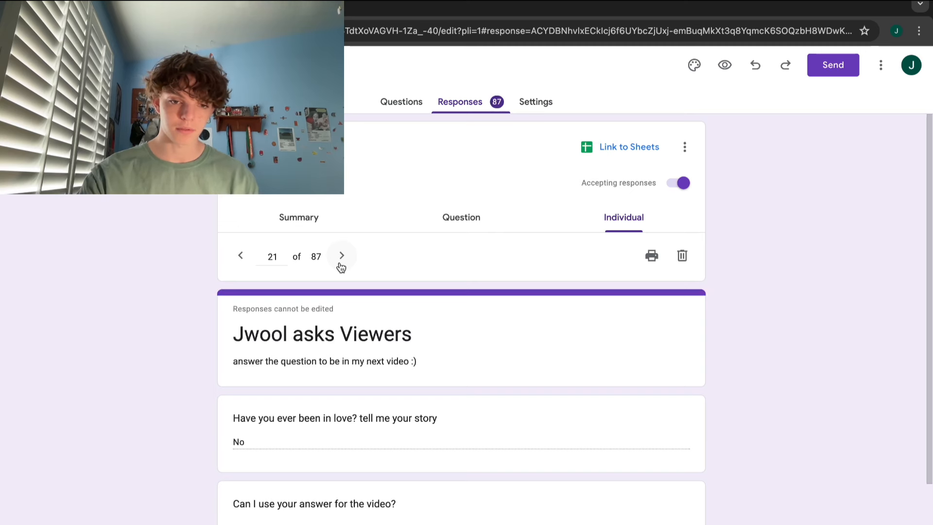
# - Step through responses 22 to 25, reaching the viewer who has never felt romantic feelings
pyautogui.click(341, 256)
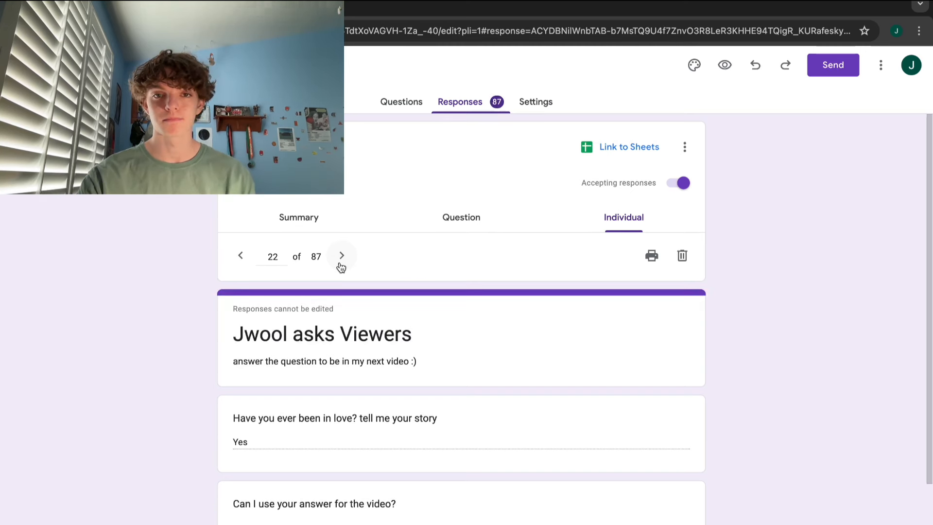
pyautogui.click(341, 255)
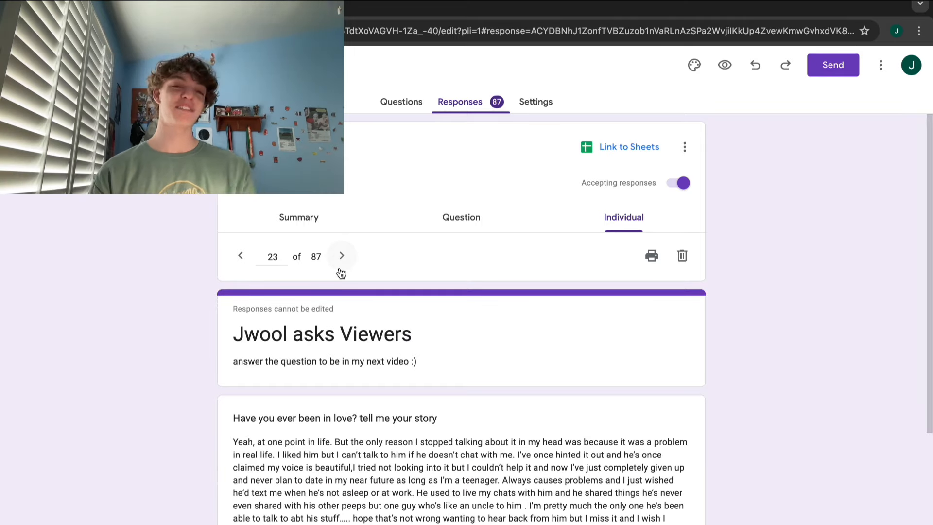
pyautogui.click(342, 255)
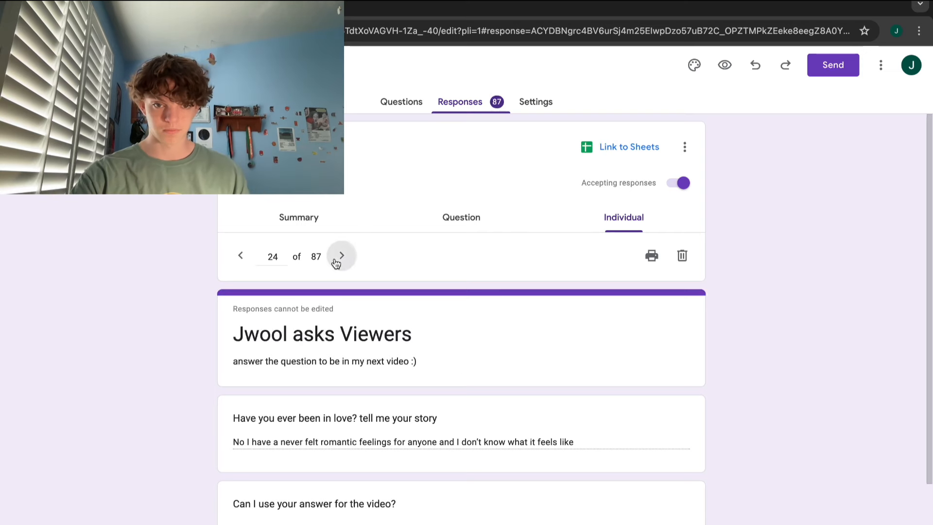
pyautogui.click(341, 256)
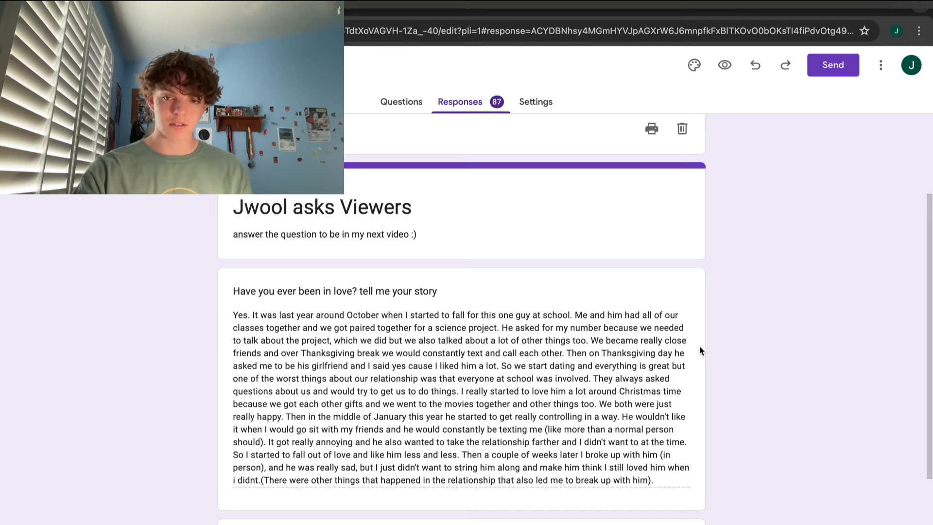
# - Advance two responses to reach 36 of 87, the sixth-grader whose best friend likes them back
pyautogui.scroll(-3)
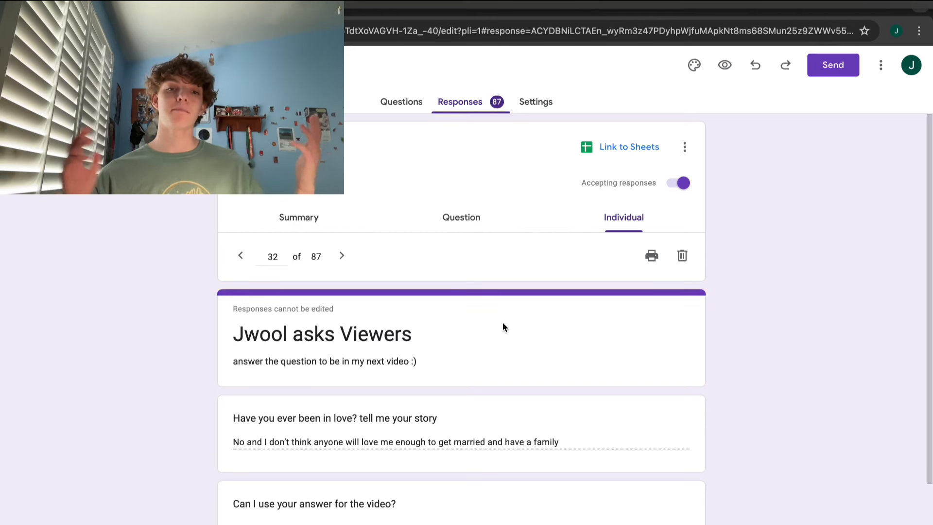
pyautogui.click(341, 255)
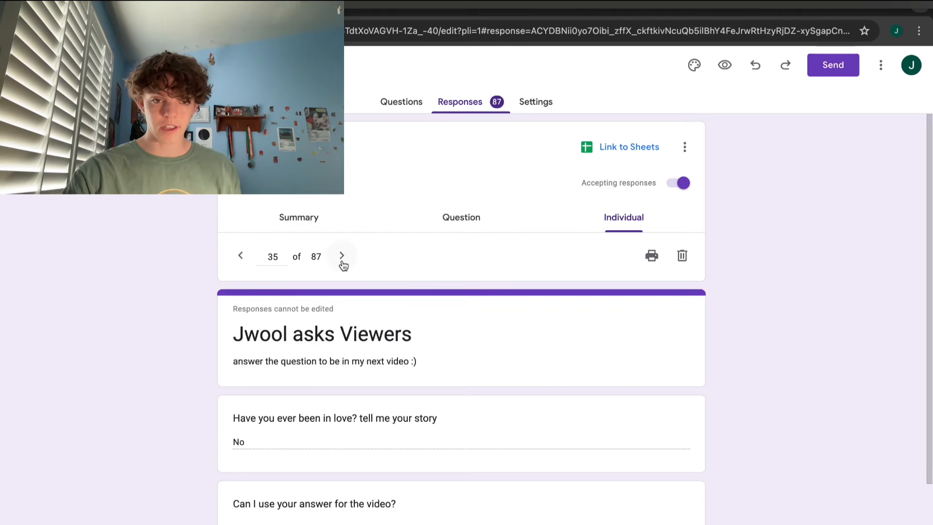
pyautogui.click(342, 255)
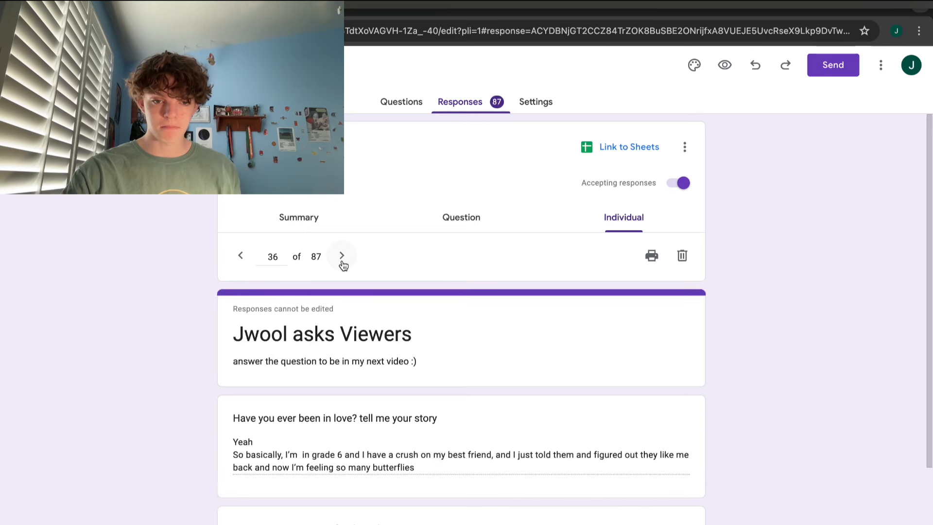